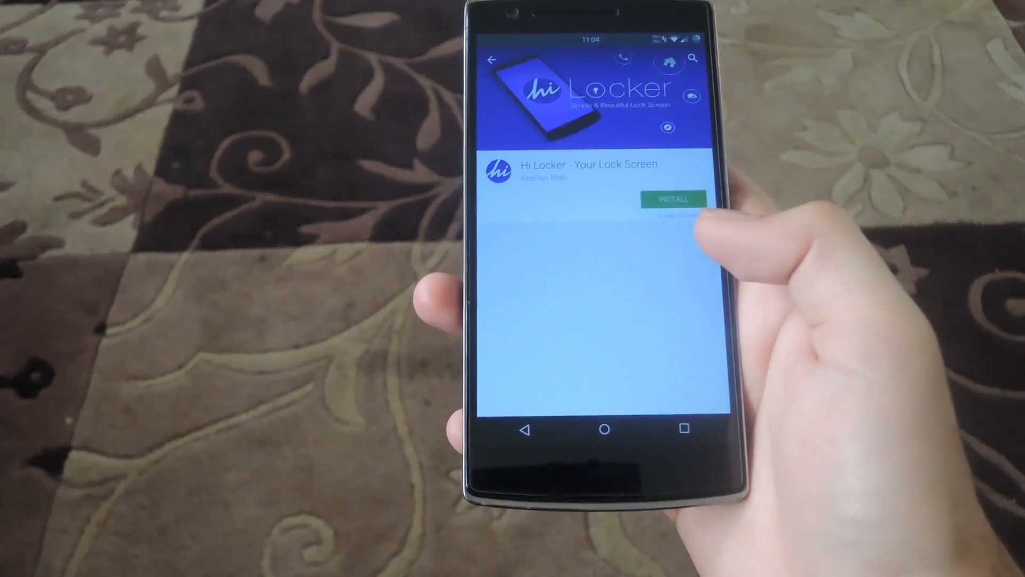
# - Install Hi Locker - Your Lock Screen from its Play Store page
pyautogui.scroll(-3)
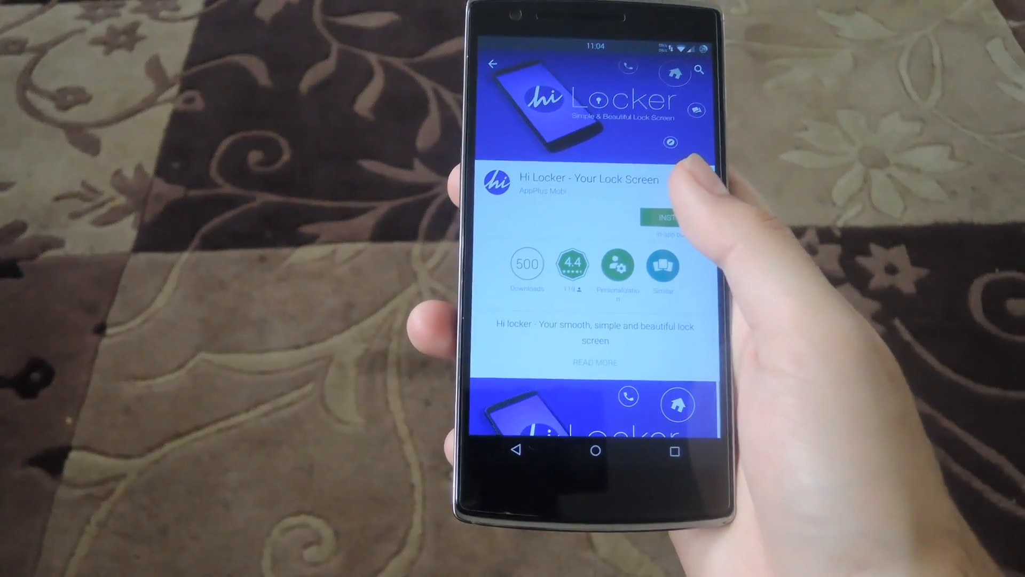
pyautogui.click(666, 218)
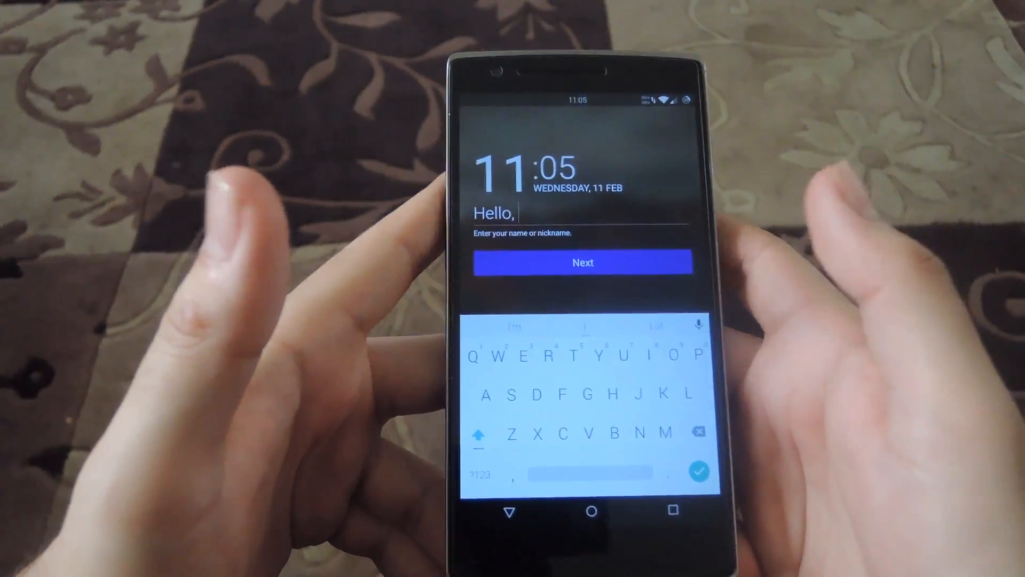
# - Enter the nickname 'Andrwe' on the quick setup screen
pyautogui.write('Andrw')
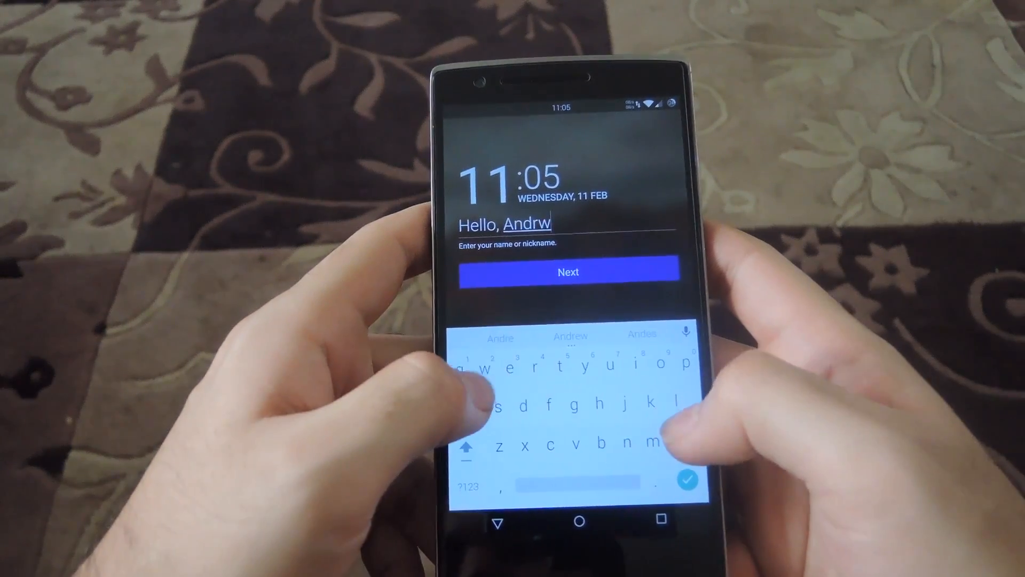
pyautogui.write('e')
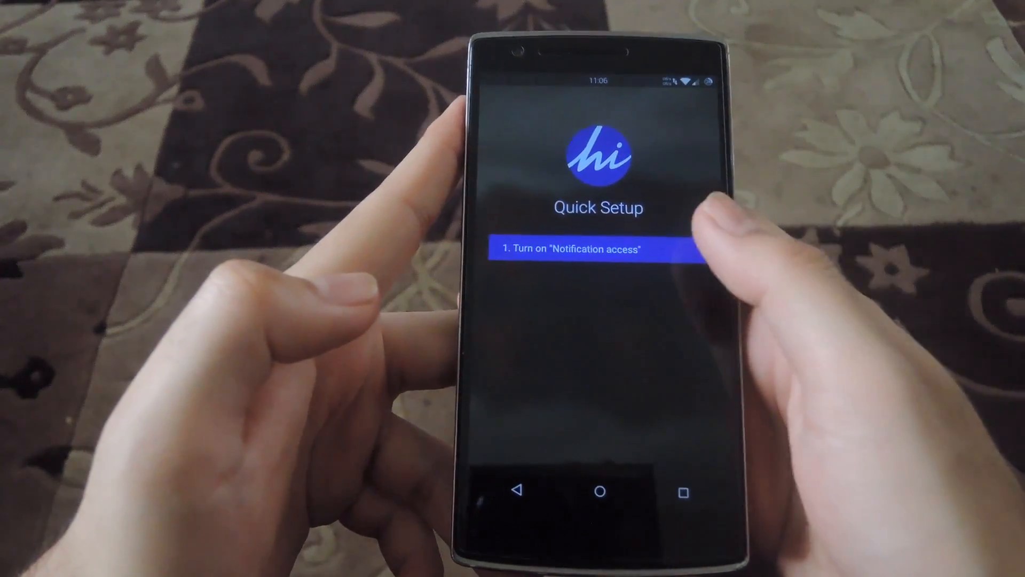
# - Grant Hi Locker notification access, complete the system lock screen step and start the locker
pyautogui.click(586, 250)
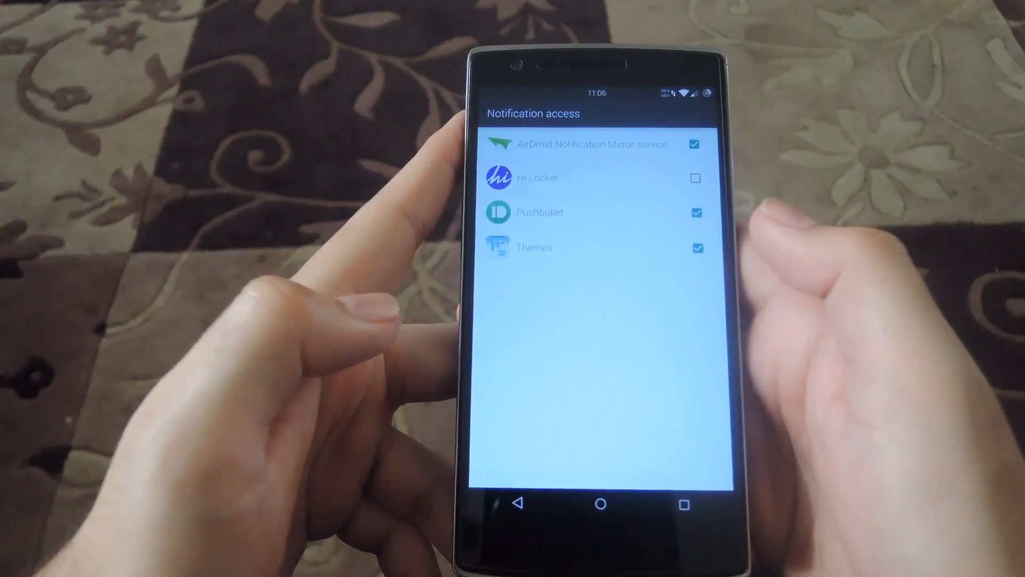
pyautogui.click(695, 179)
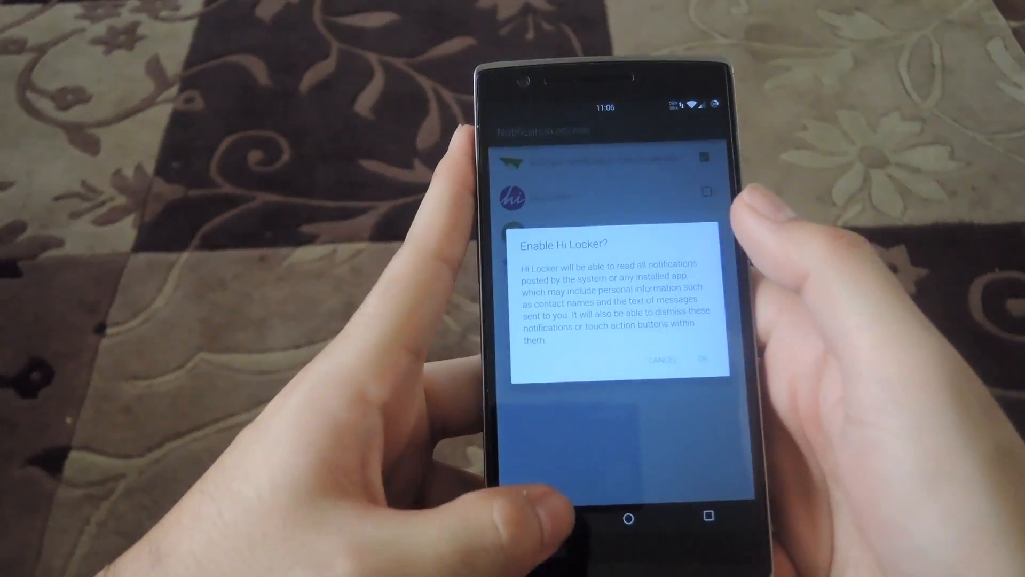
pyautogui.click(707, 358)
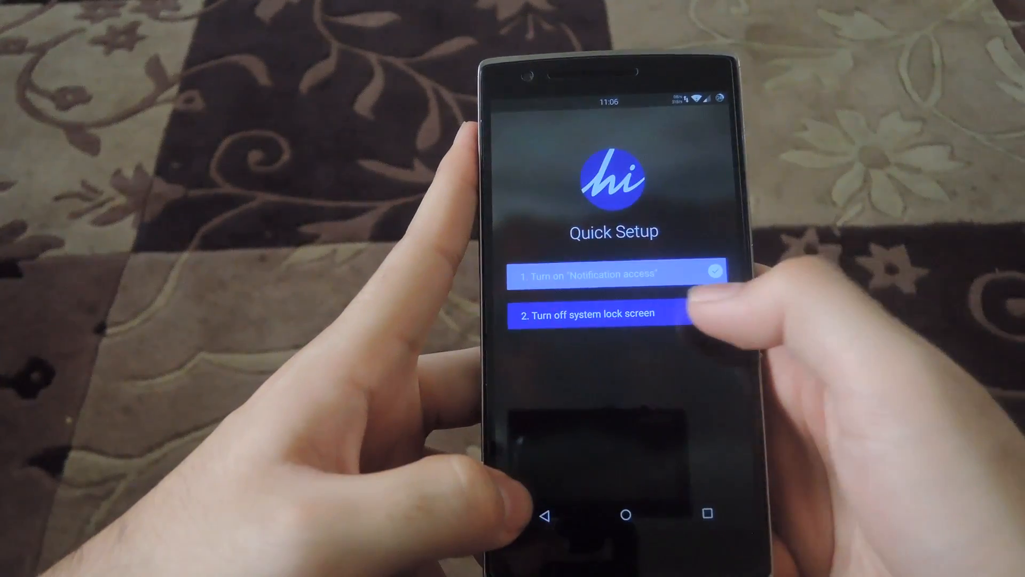
pyautogui.click(595, 313)
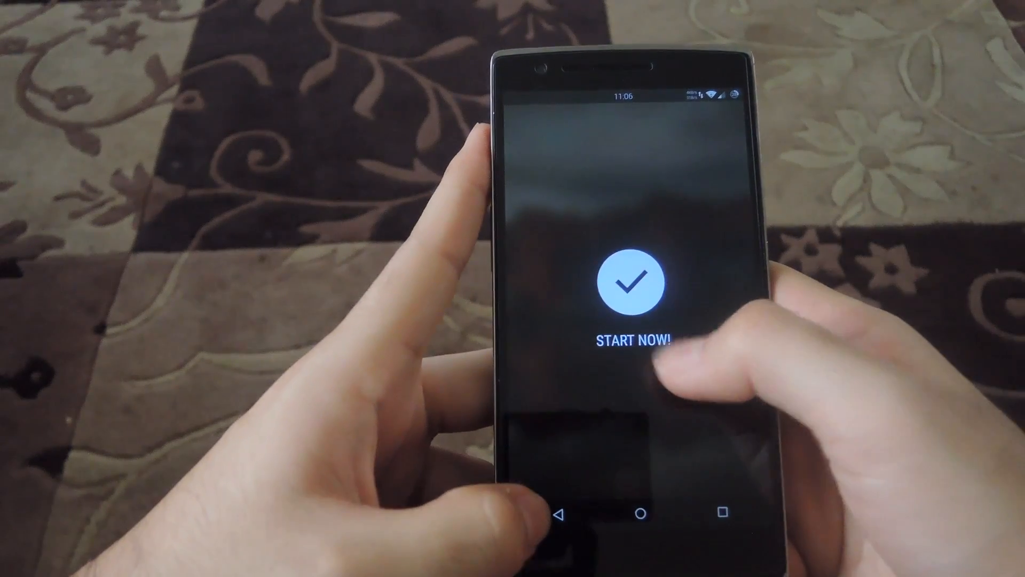
pyautogui.click(630, 337)
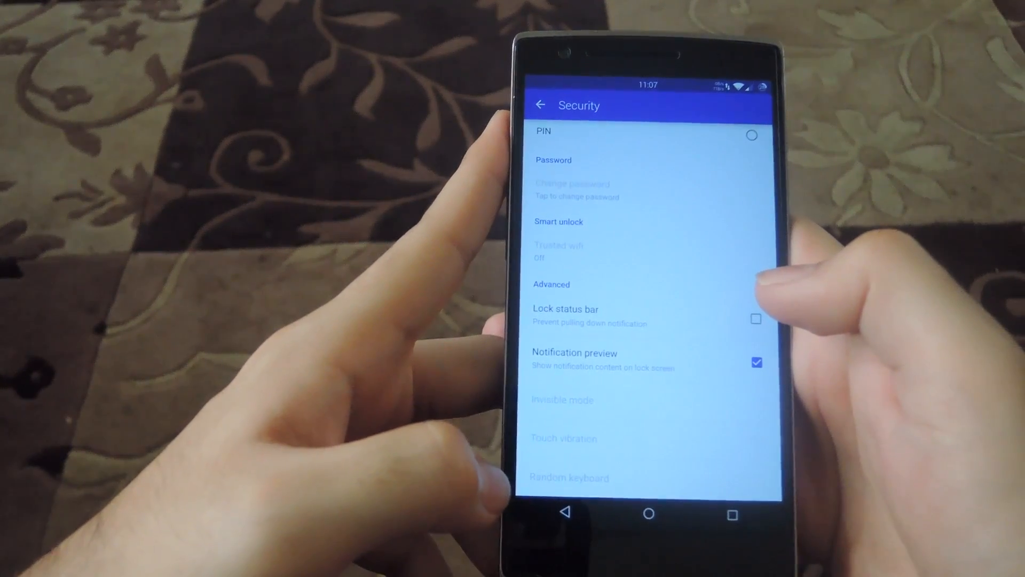
# - Leave Security for the settings list and go into Edit message
pyautogui.click(540, 105)
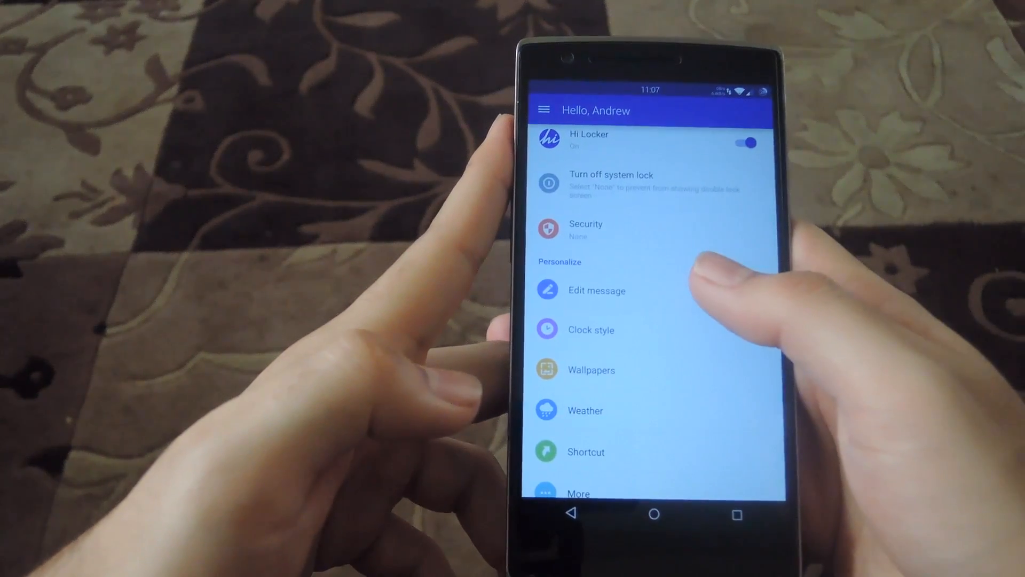
pyautogui.click(596, 291)
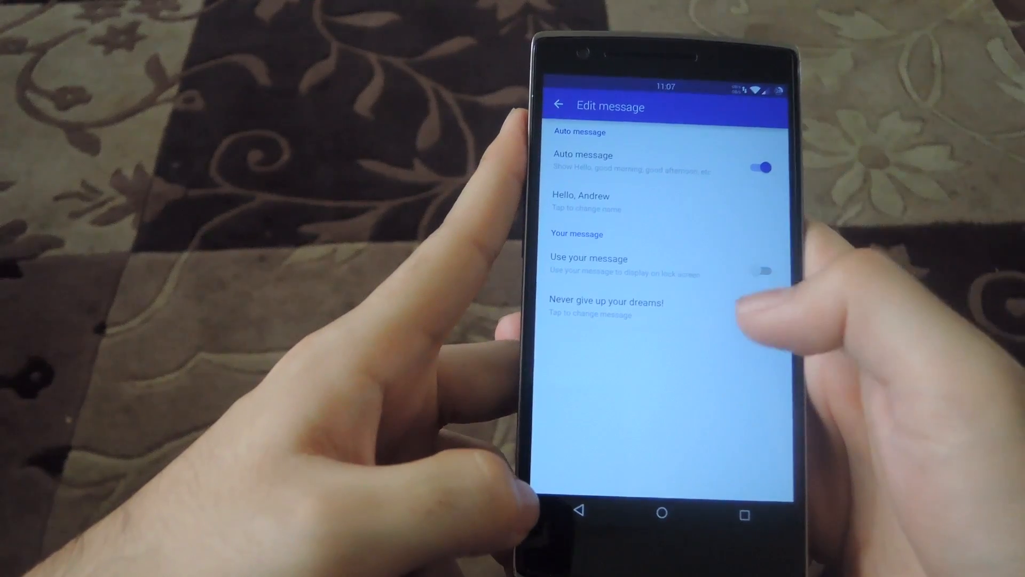
# - Switch on 'Use your message' for 'Never give up your dreams!' and move on to Clock style
pyautogui.click(751, 270)
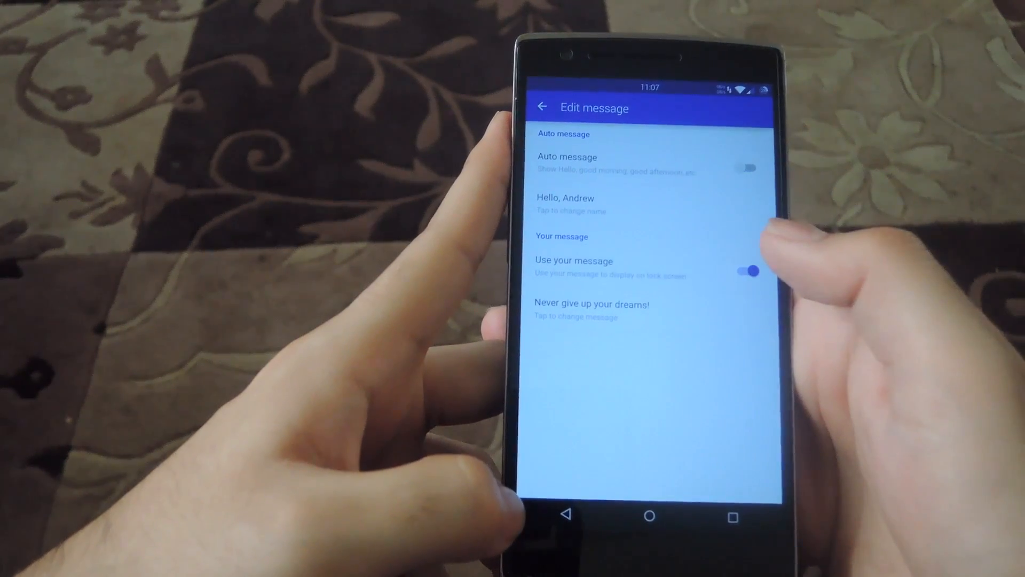
pyautogui.click(592, 310)
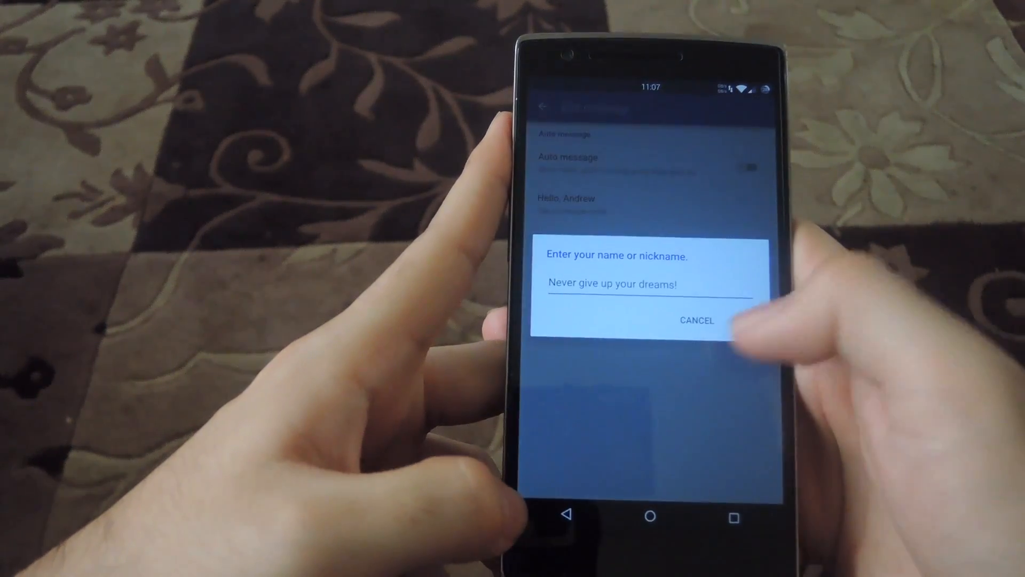
pyautogui.click(696, 320)
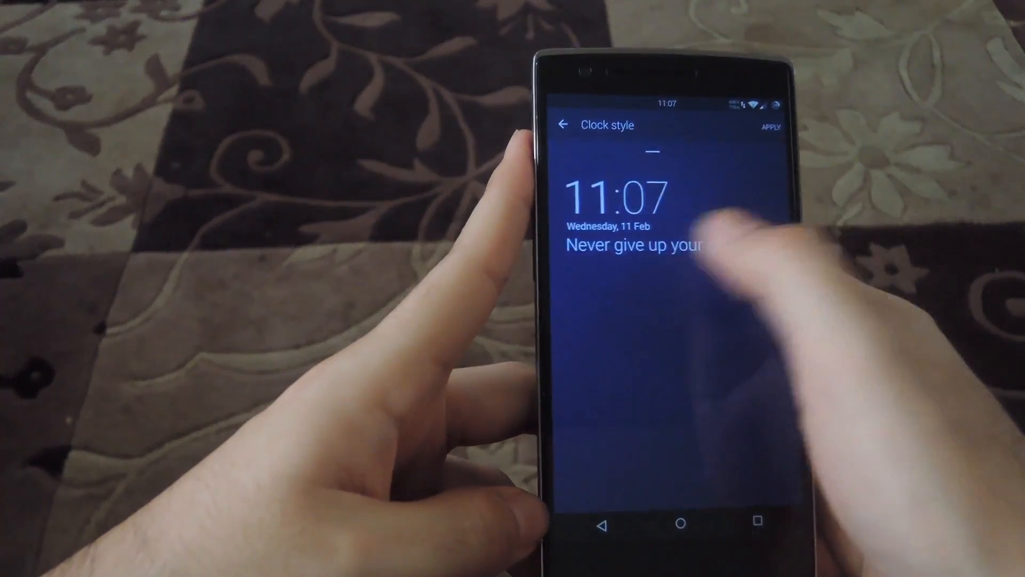
pyautogui.click(561, 125)
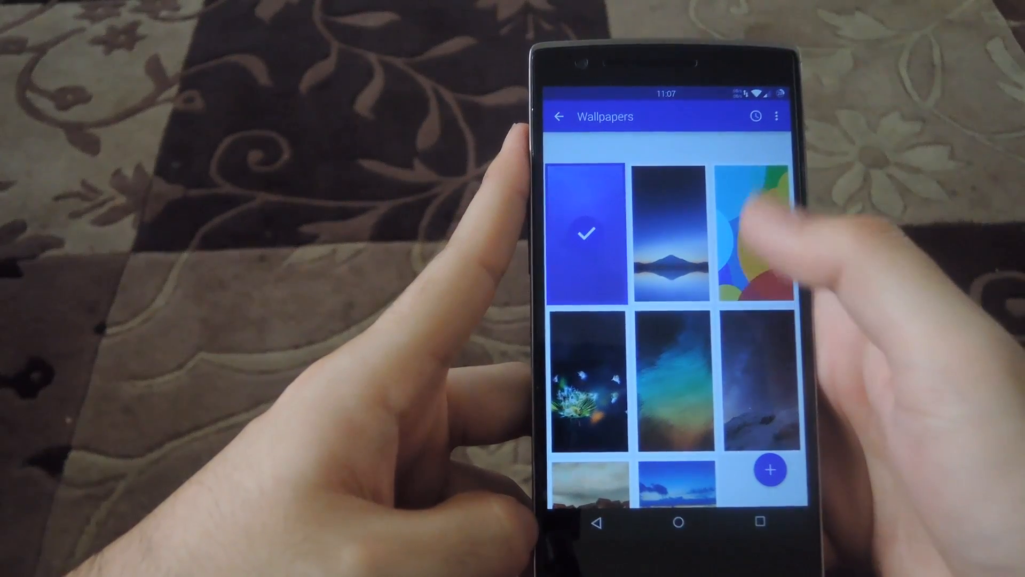
# - Browse the wallpapers, review the More options like unlock sound and double tap, then return to settings
pyautogui.scroll(-3)
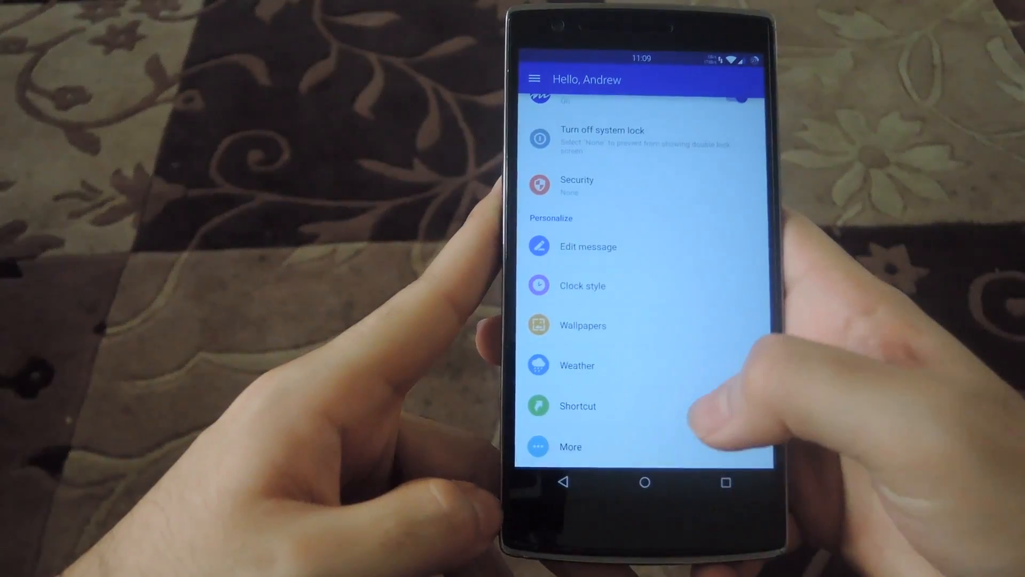
pyautogui.click(570, 447)
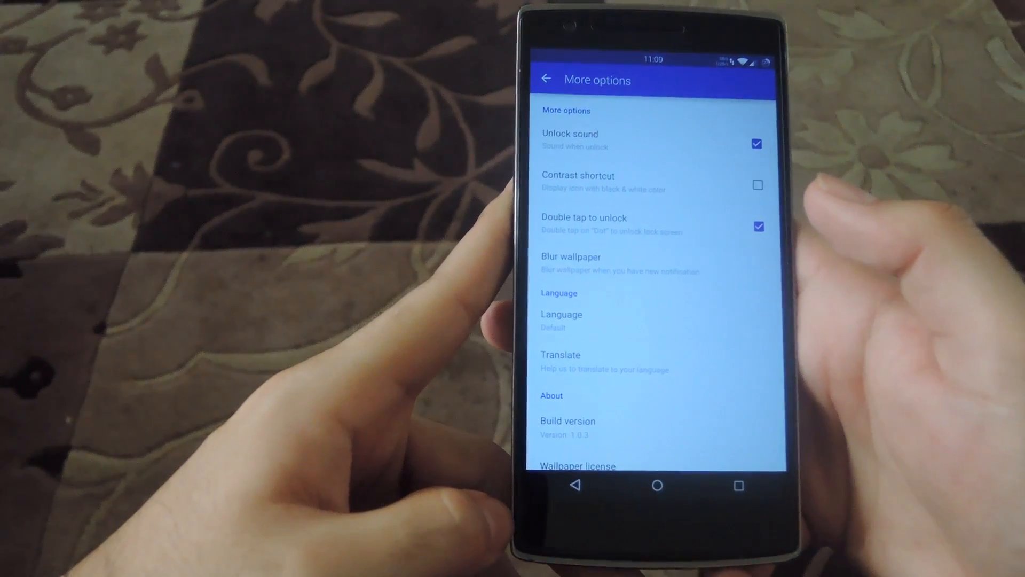
pyautogui.click(546, 79)
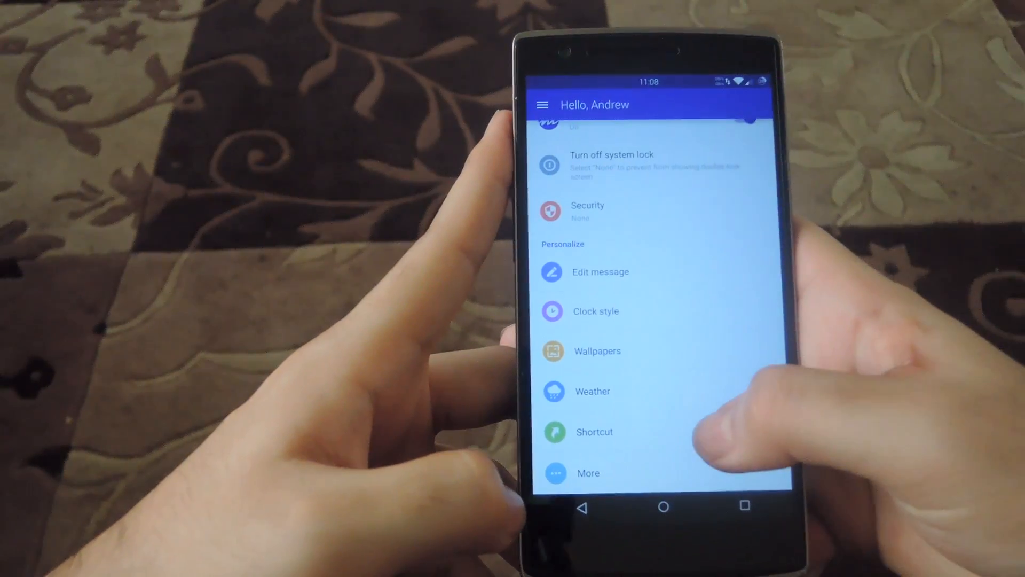
# - Choose the shortcut apps that will appear on the lock screen
pyautogui.click(593, 432)
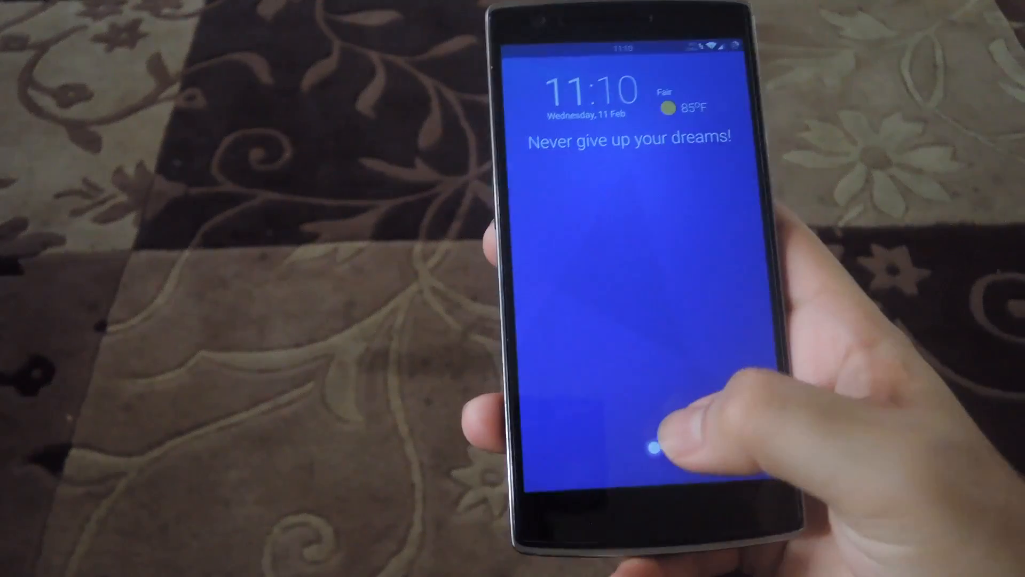
# - Reveal the phone and unlock shortcuts beneath the dreams message on the lock screen
pyautogui.click(654, 444)
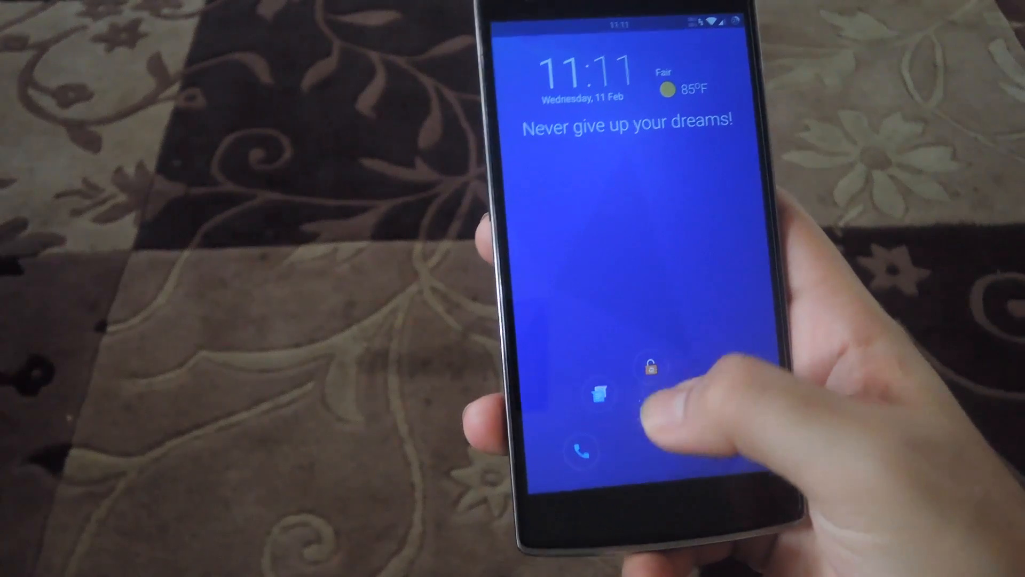